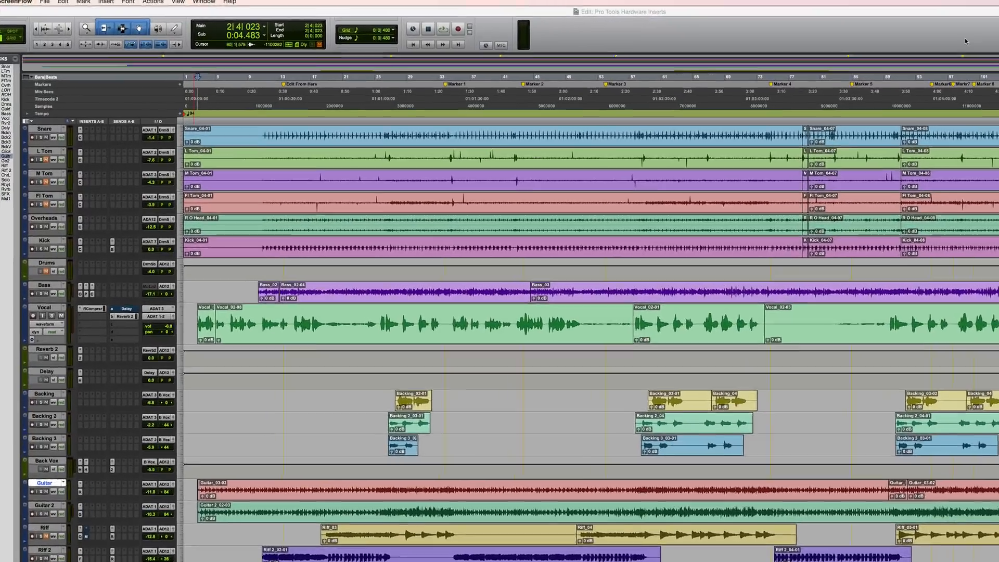
# Step: Bring up I/O Setup from the Setup menu, listing outputs ADAT 1-2 through ADAT 7-8
pyautogui.click(266, 6)
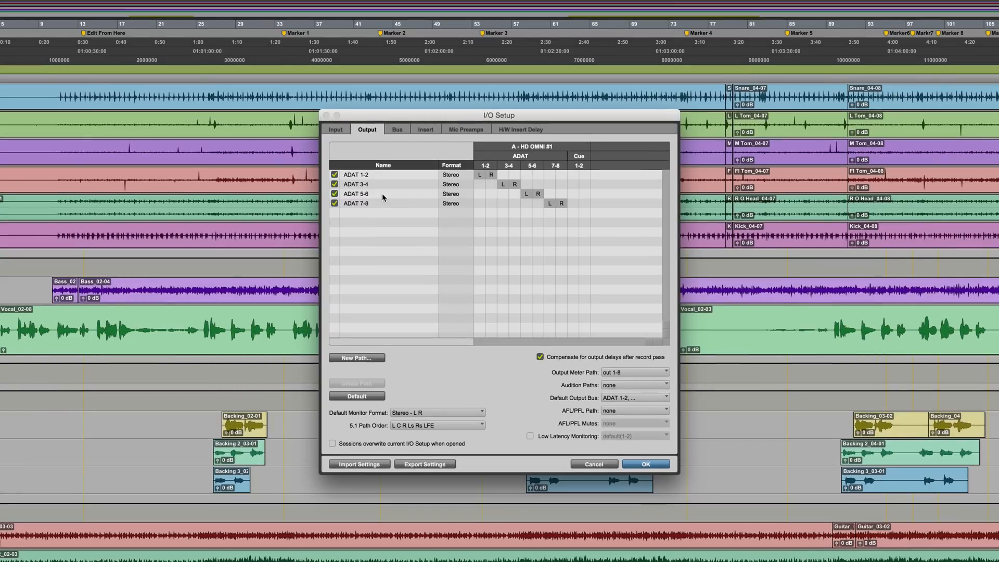
# Step: Show the insert paths A 1-2 through A 7-8 and expand A 3-4 into its mono paths
pyautogui.click(424, 130)
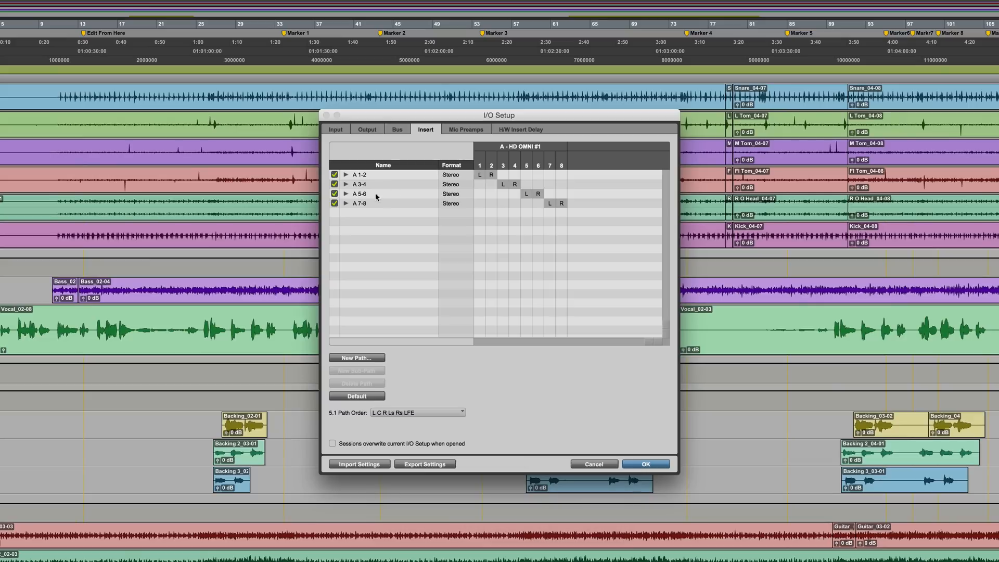
pyautogui.moveTo(379, 202)
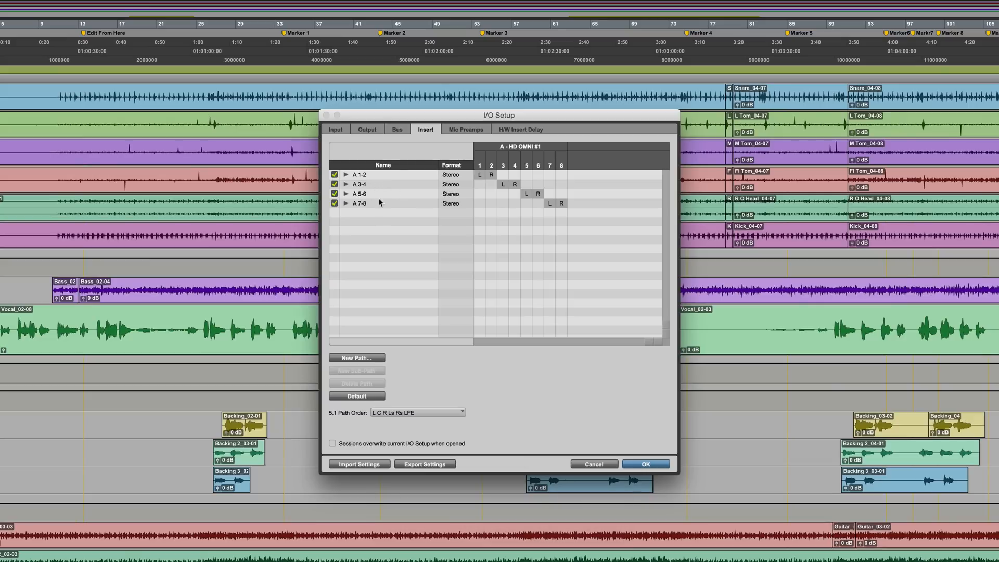
pyautogui.moveTo(350, 185)
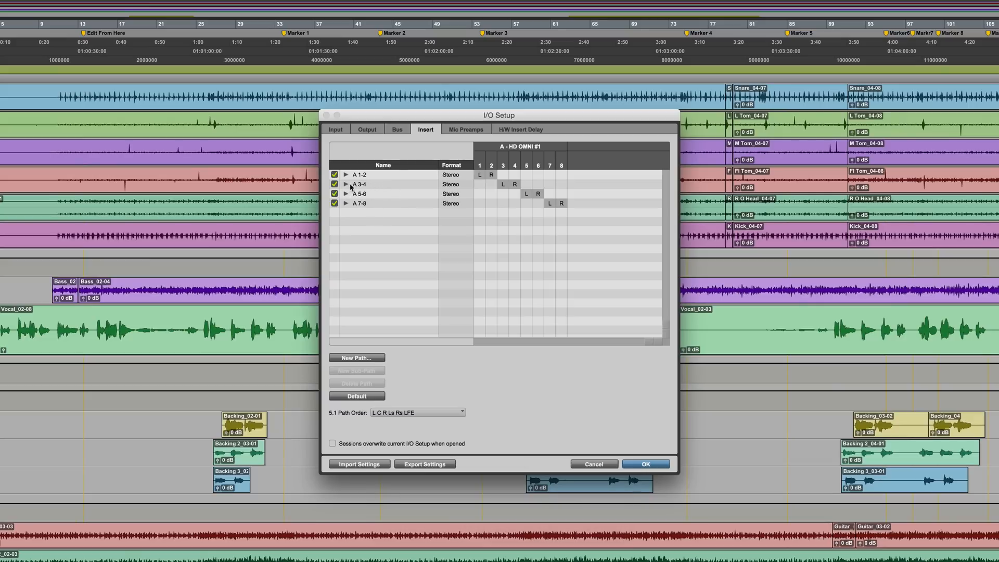
pyautogui.click(346, 184)
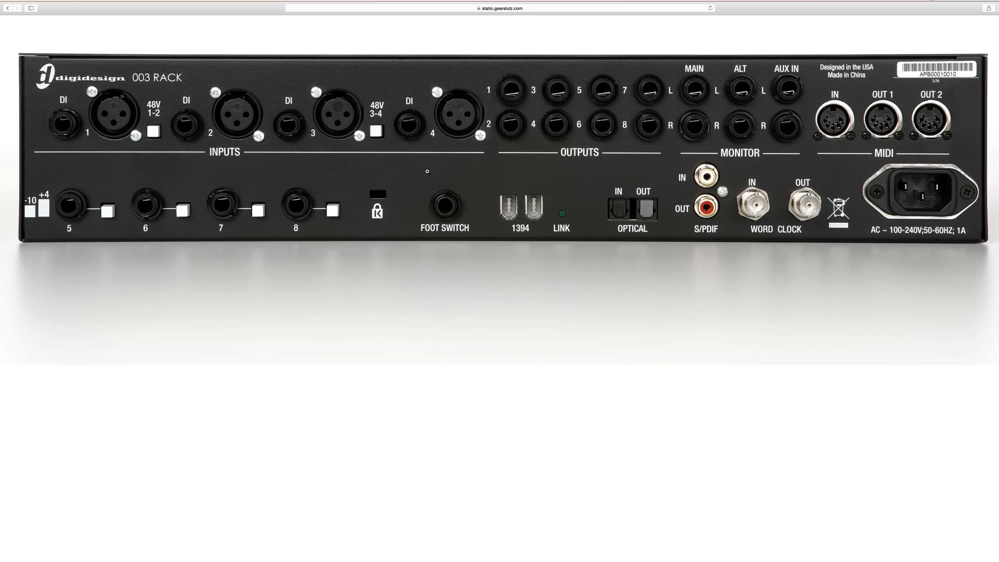
pyautogui.moveTo(505, 290)
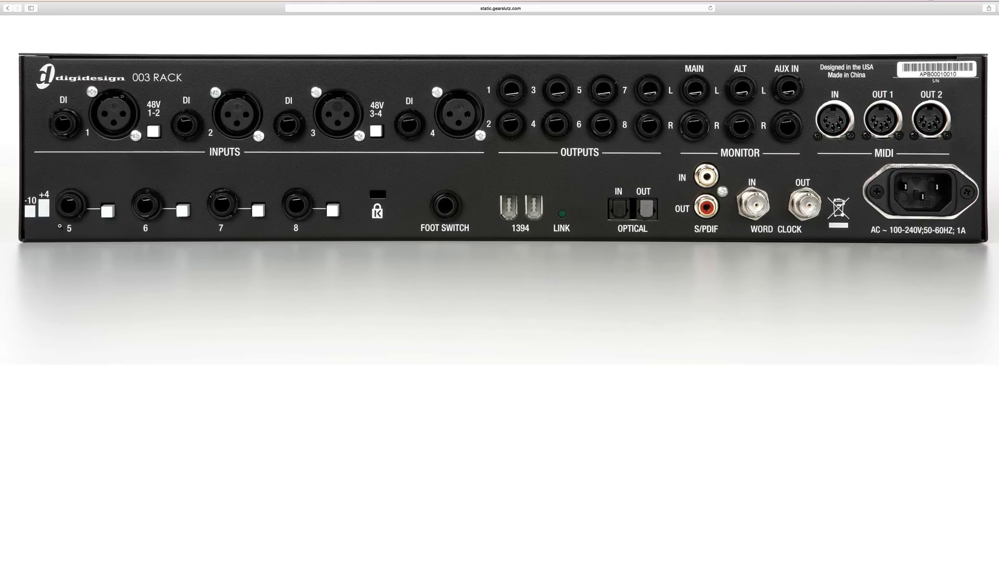
pyautogui.moveTo(170, 270)
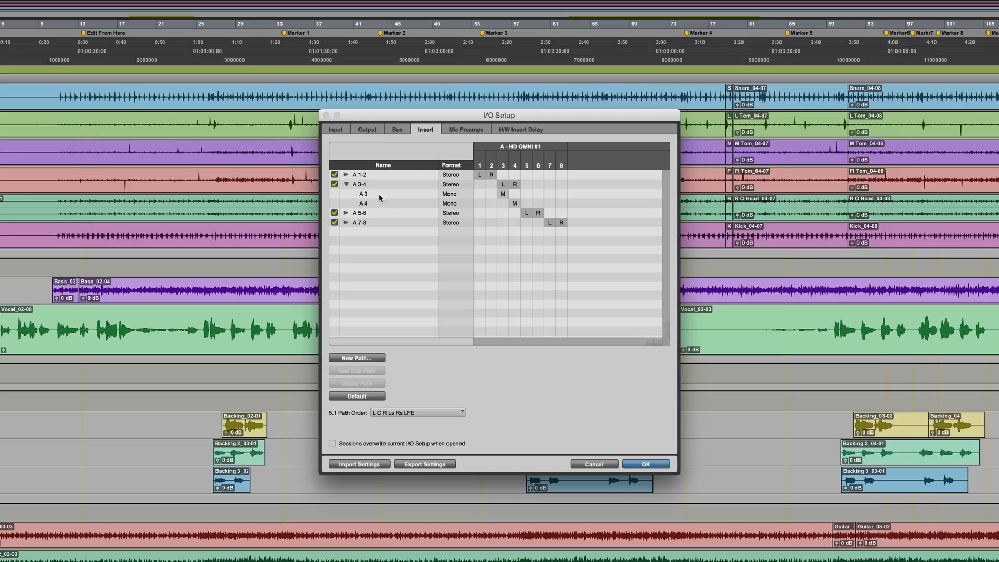
# Step: Close I/O Setup to return to the Edit window's tracks
pyautogui.click(644, 464)
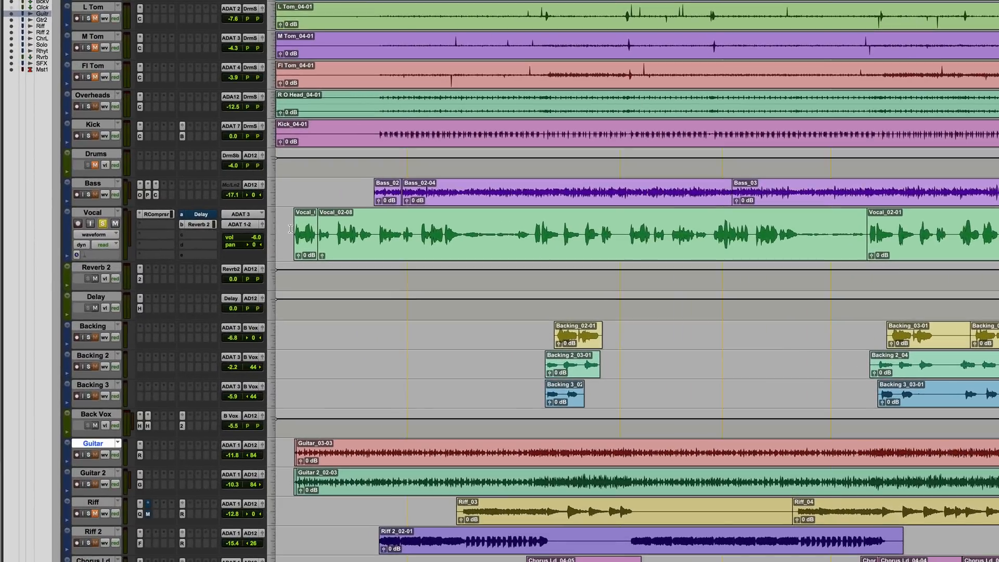
pyautogui.click(92, 212)
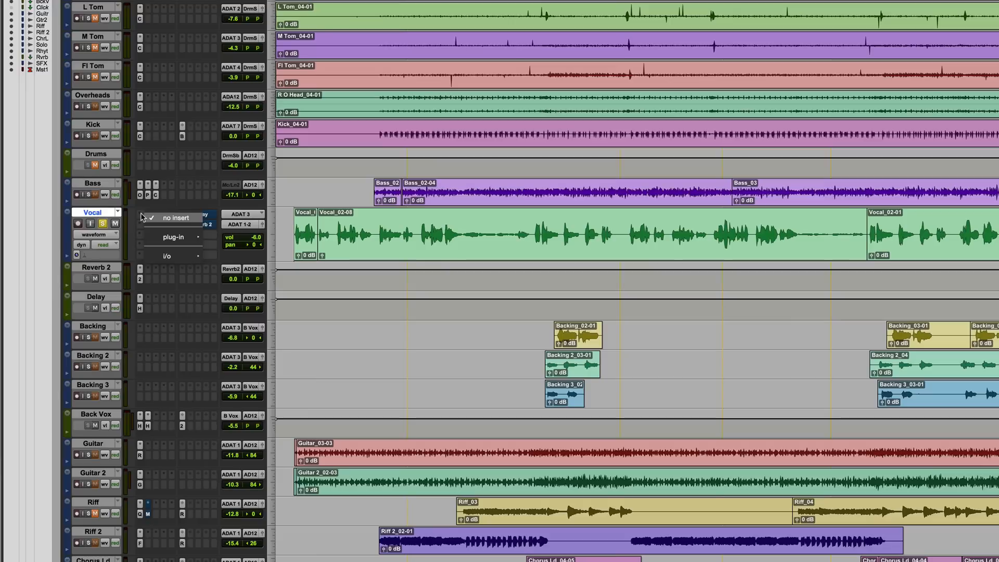
pyautogui.moveTo(173, 237)
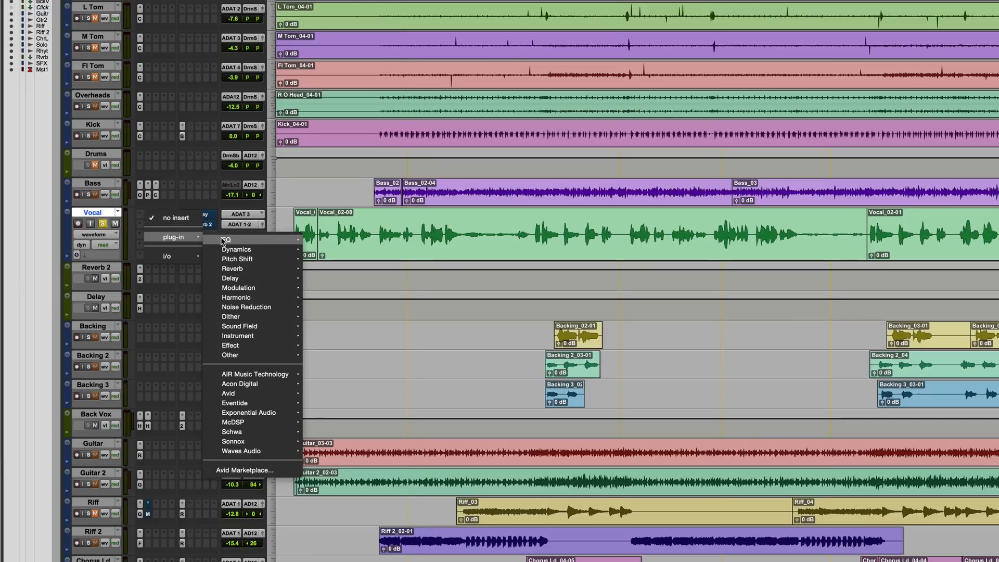
pyautogui.moveTo(230, 354)
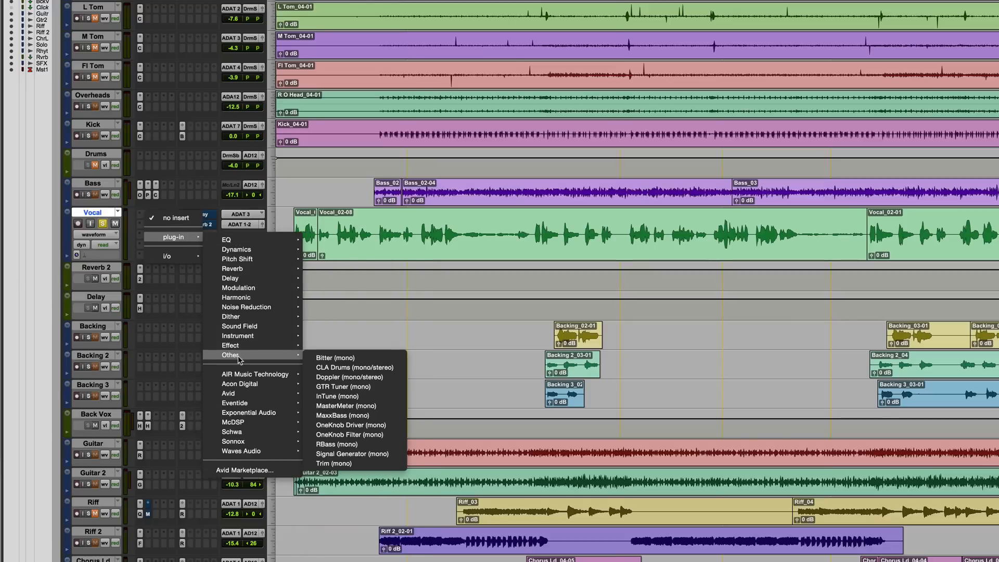
# Step: Add hardware insert A 3 (Mono) to the Vocal track and try bypassing it
pyautogui.click(167, 256)
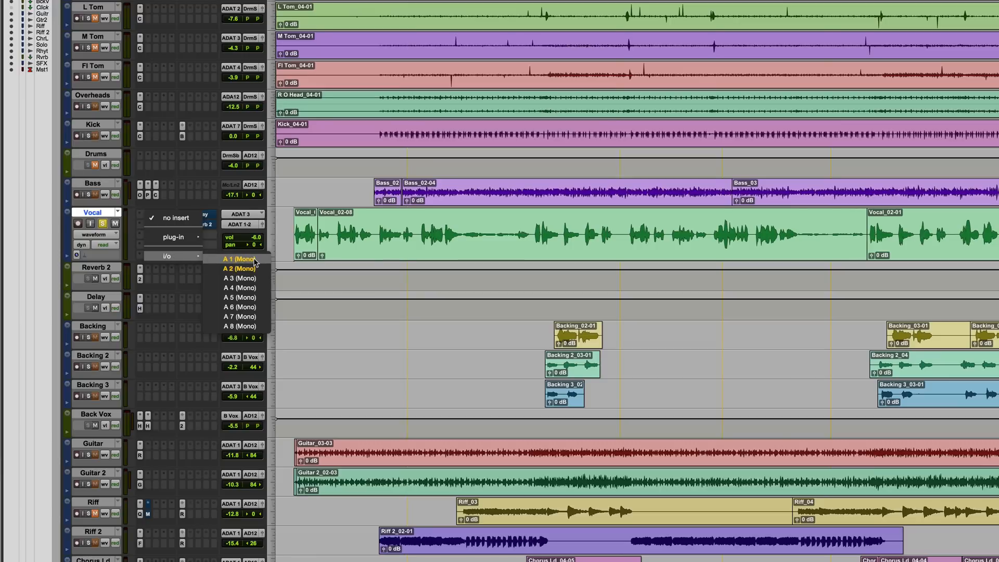
pyautogui.moveTo(238, 269)
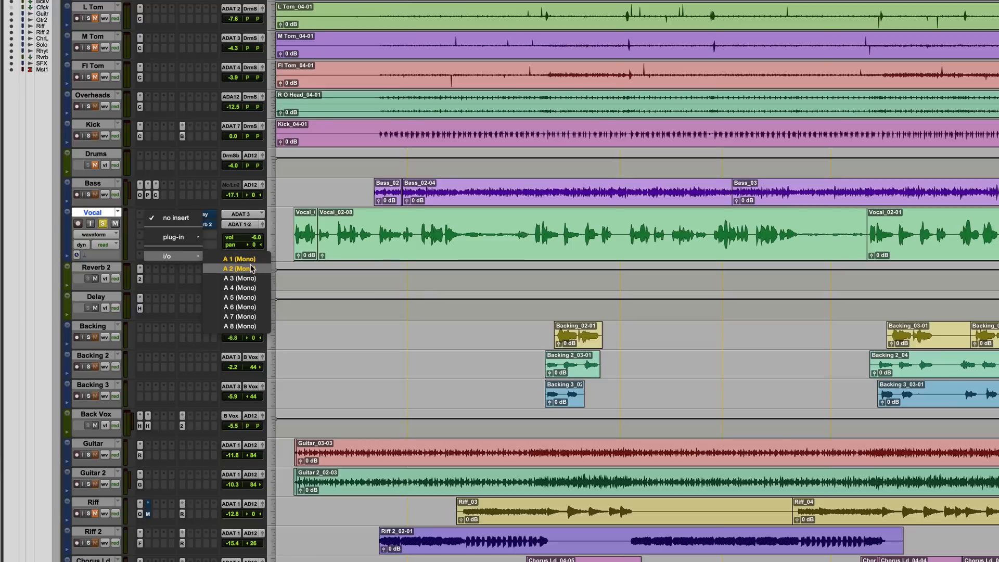
pyautogui.moveTo(239, 316)
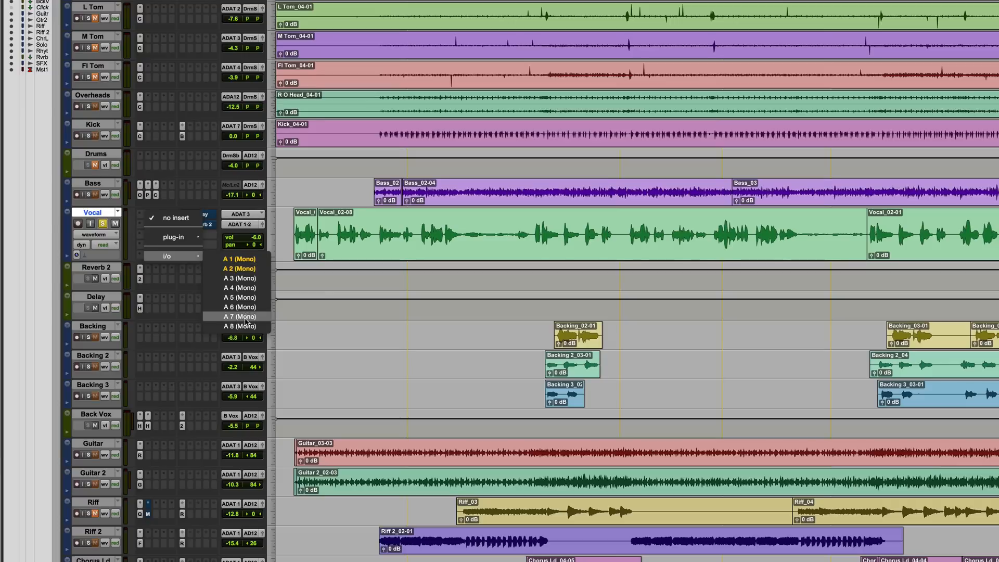
pyautogui.moveTo(239, 277)
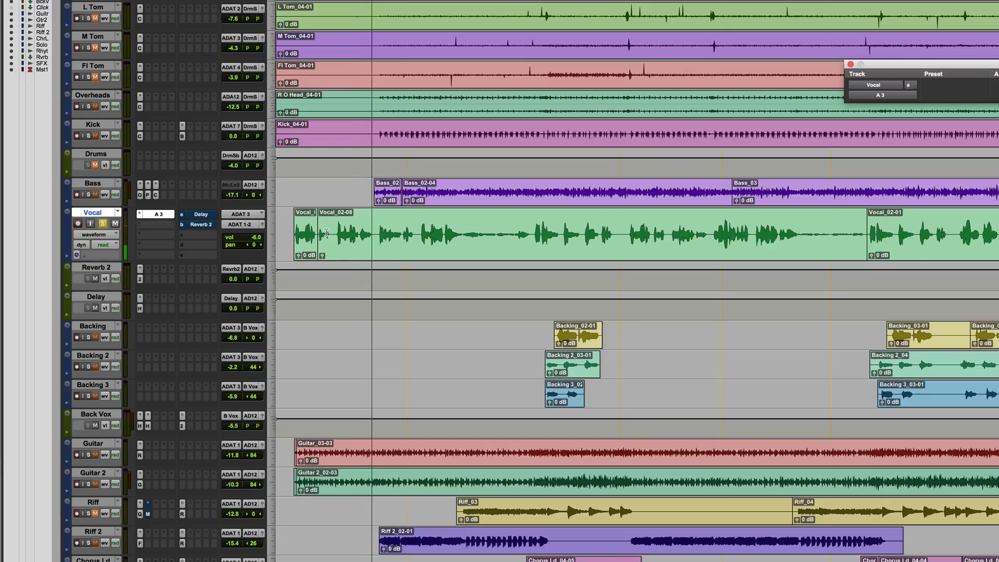
pyautogui.click(94, 165)
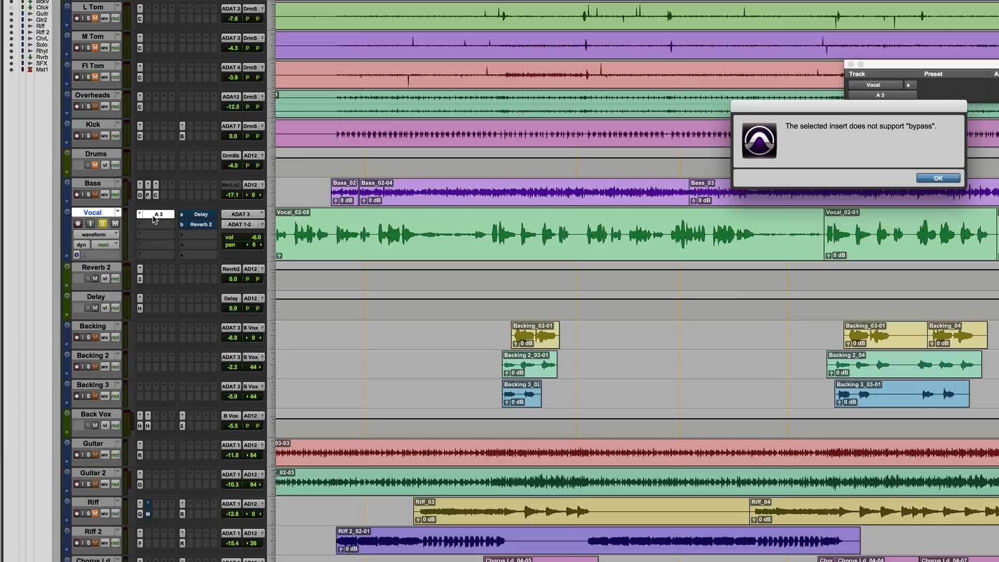
pyautogui.moveTo(945, 143)
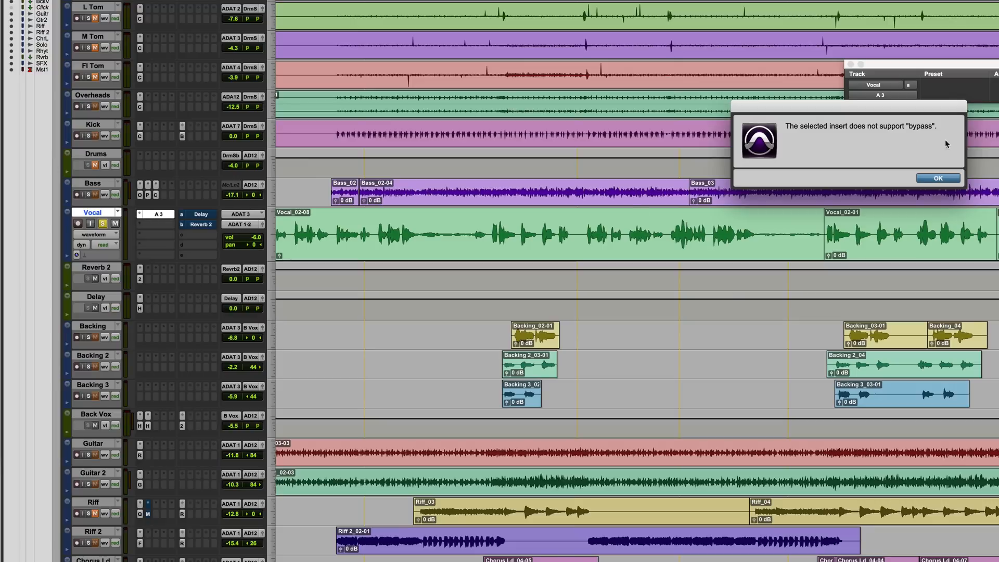
pyautogui.click(937, 178)
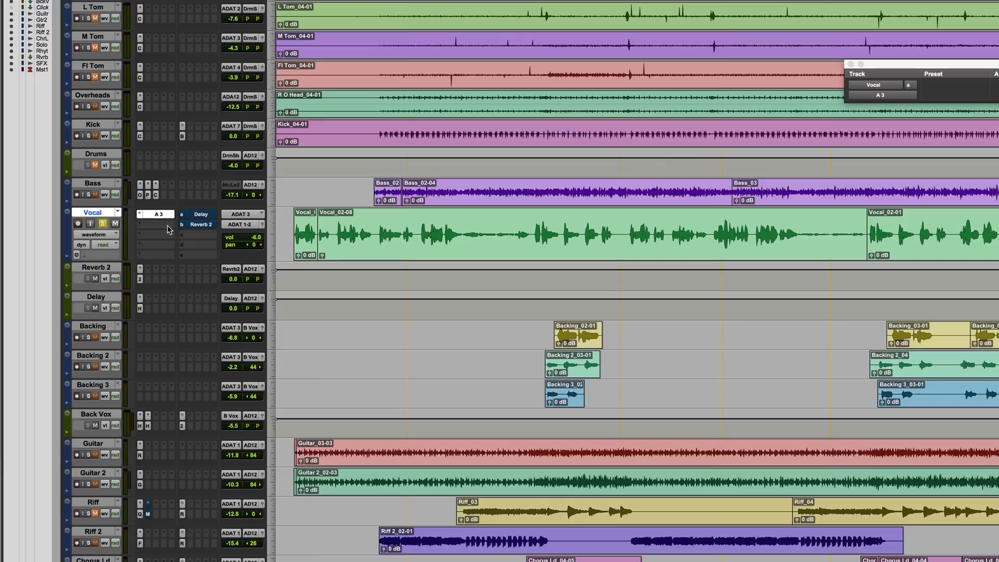
pyautogui.moveTo(169, 229)
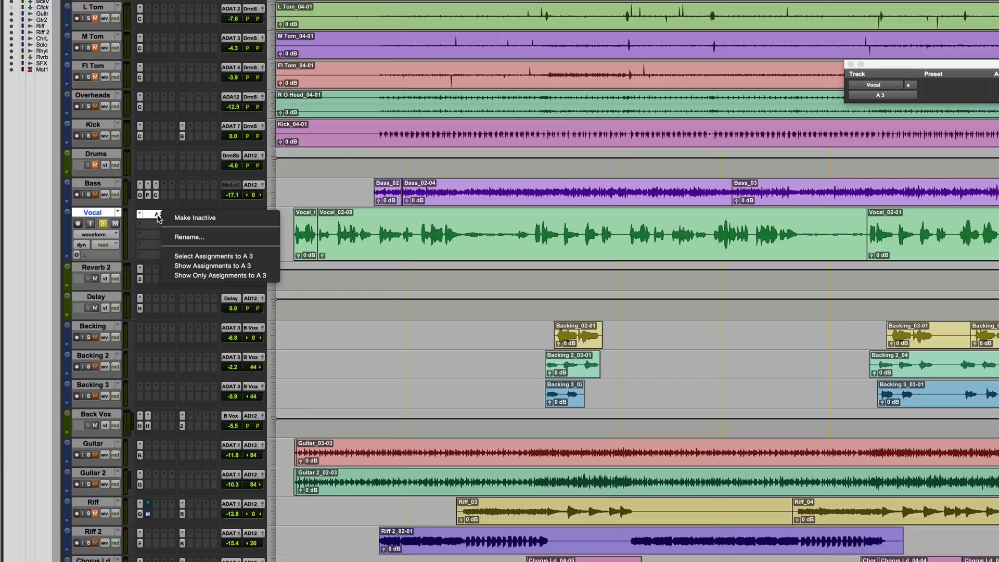
pyautogui.moveTo(188, 238)
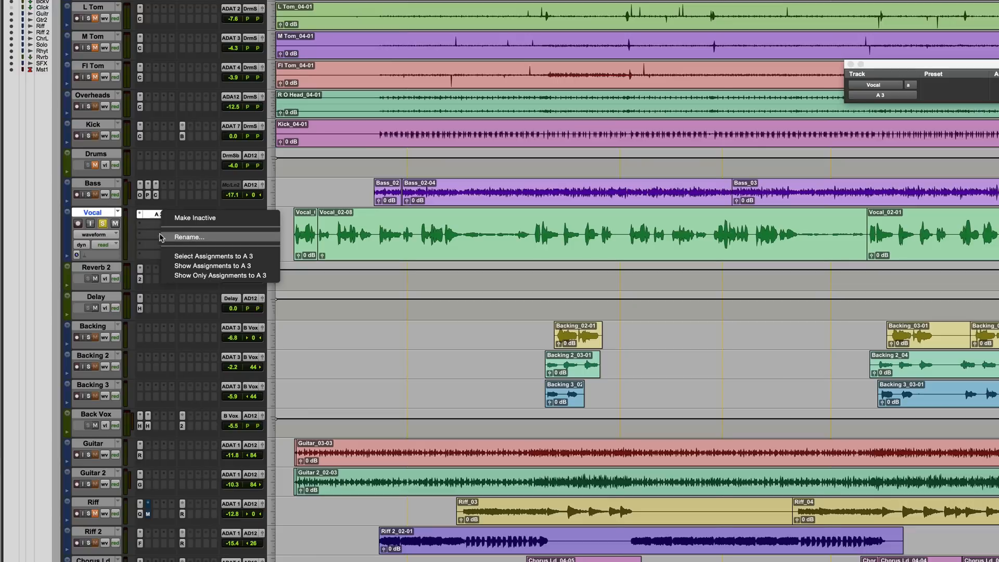
pyautogui.click(340, 5)
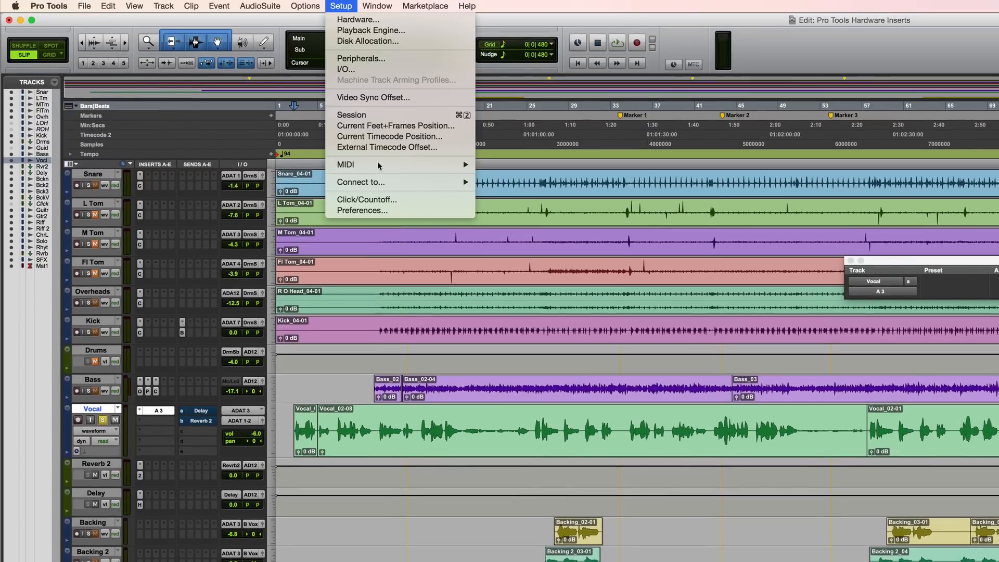
pyautogui.click(345, 69)
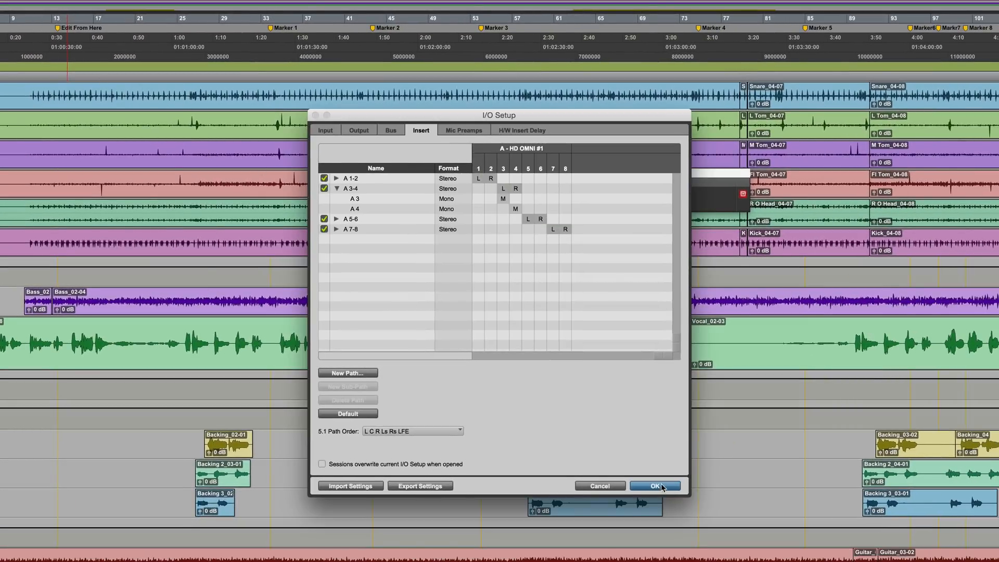
pyautogui.click(654, 486)
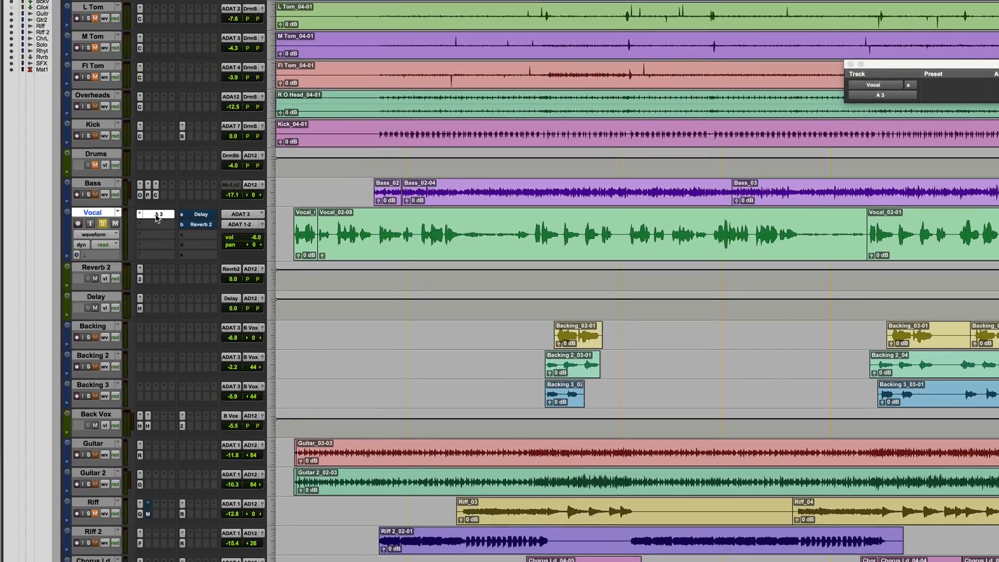
# Step: Rename the Vocal track's A 3 hardware insert to 01v96
pyautogui.rightClick(156, 214)
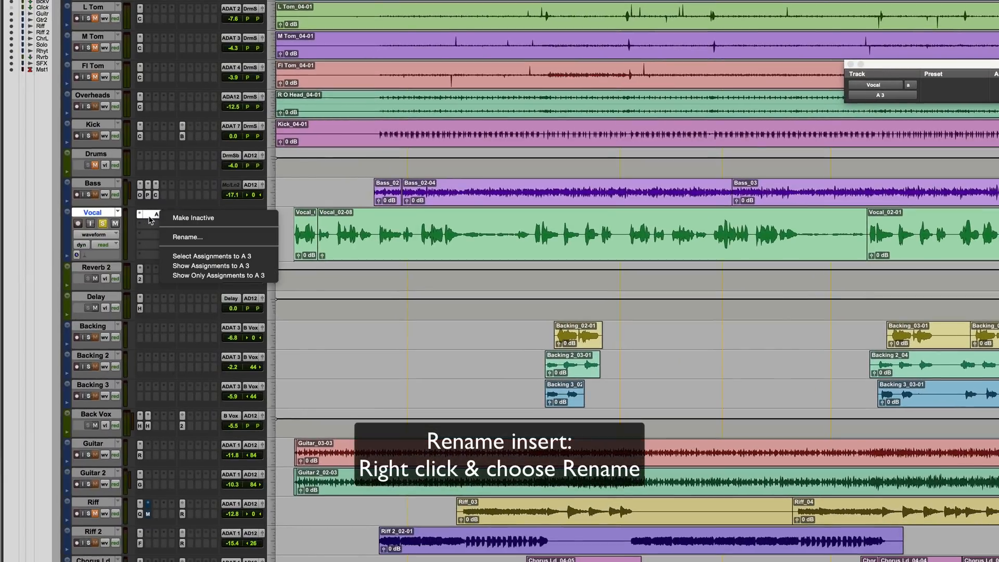
pyautogui.click(187, 236)
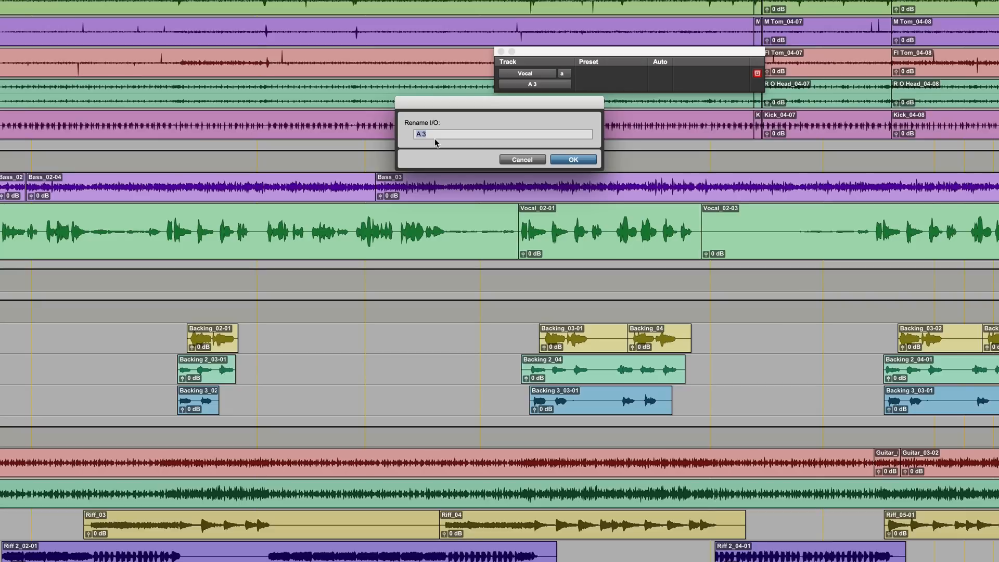
pyautogui.write('01v')
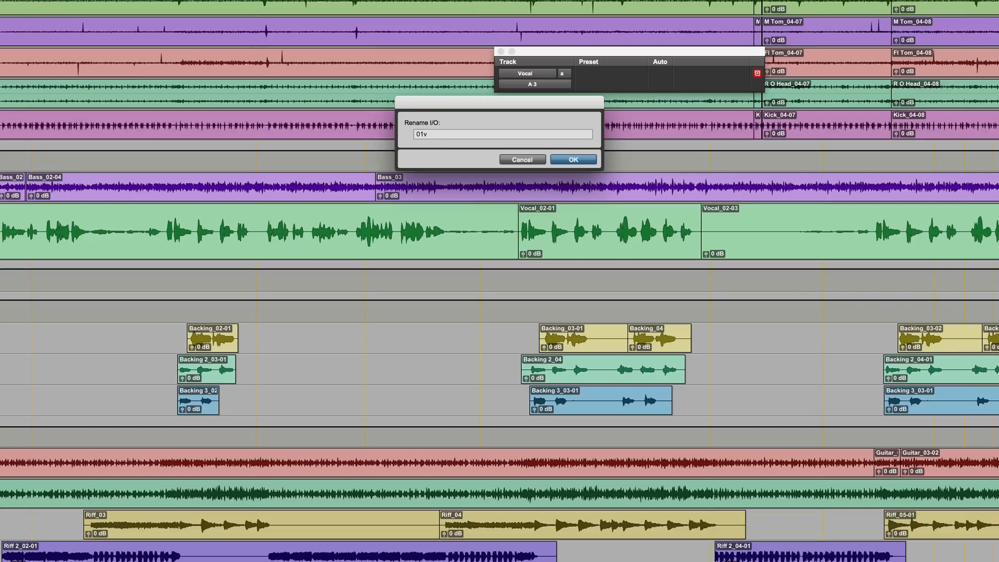
pyautogui.click(571, 159)
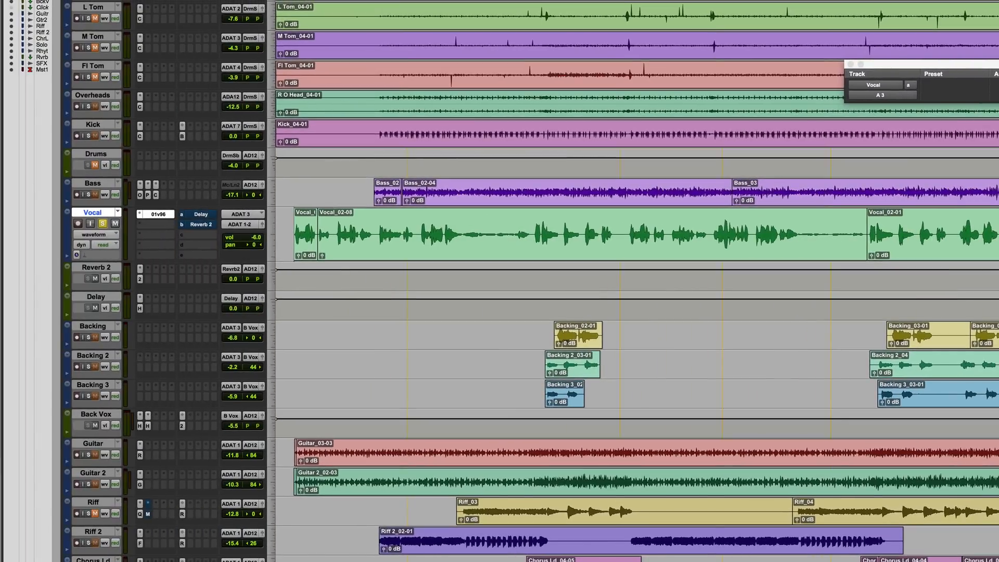
pyautogui.moveTo(156, 228)
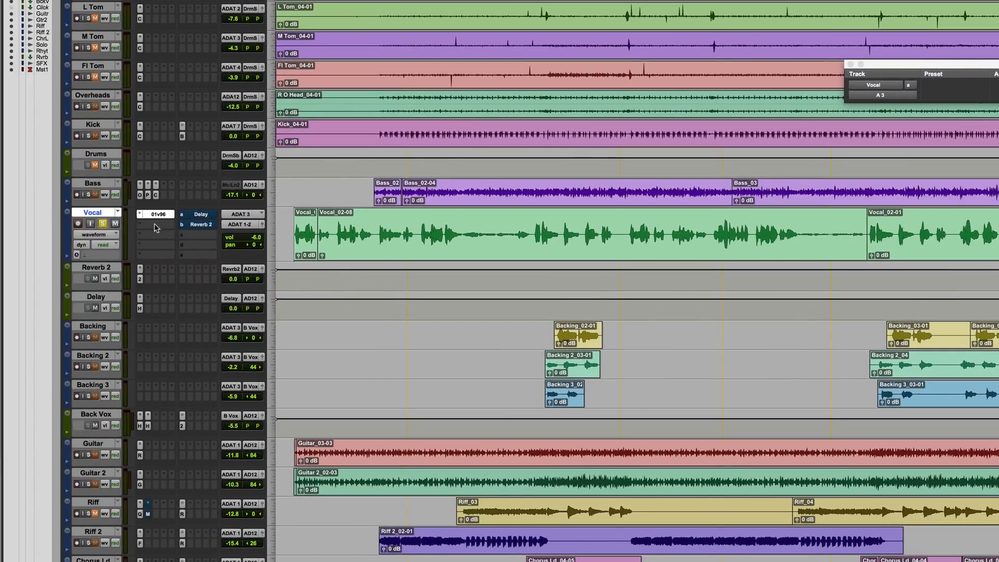
pyautogui.moveTo(156, 215)
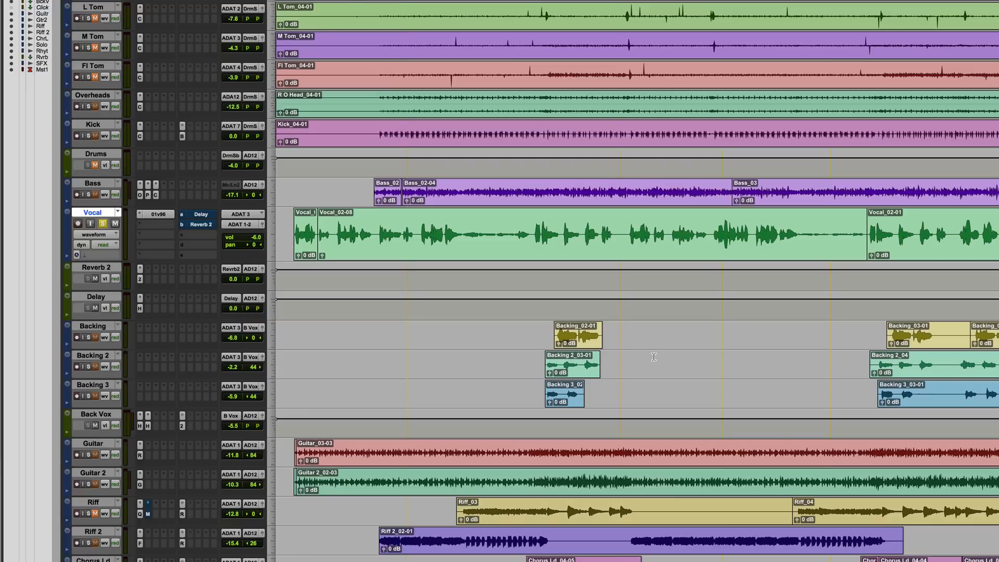
pyautogui.moveTo(183, 238)
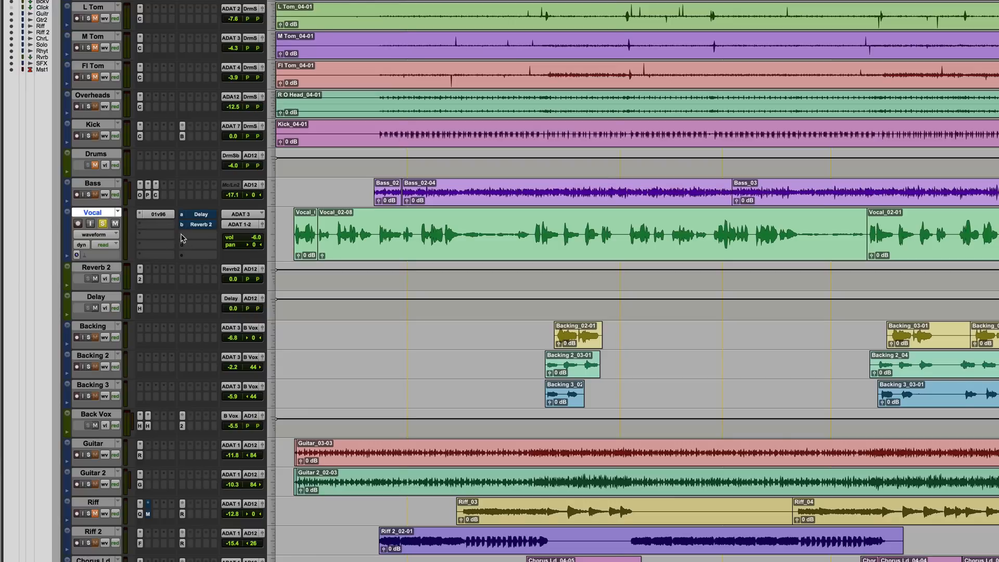
# Step: Route the Vocal track's send c to the ADAT 5 (Mono) output
pyautogui.click(194, 230)
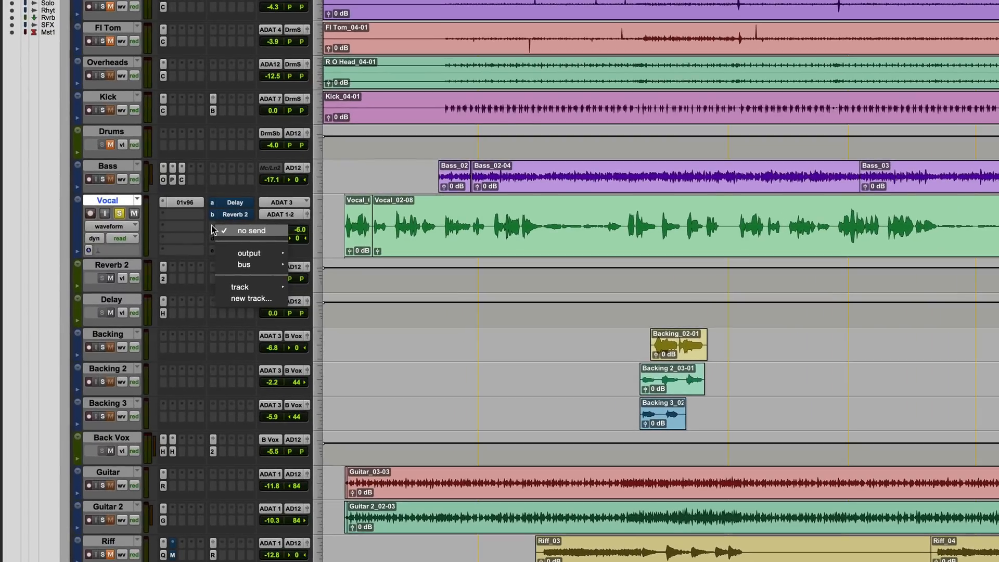
pyautogui.moveTo(244, 264)
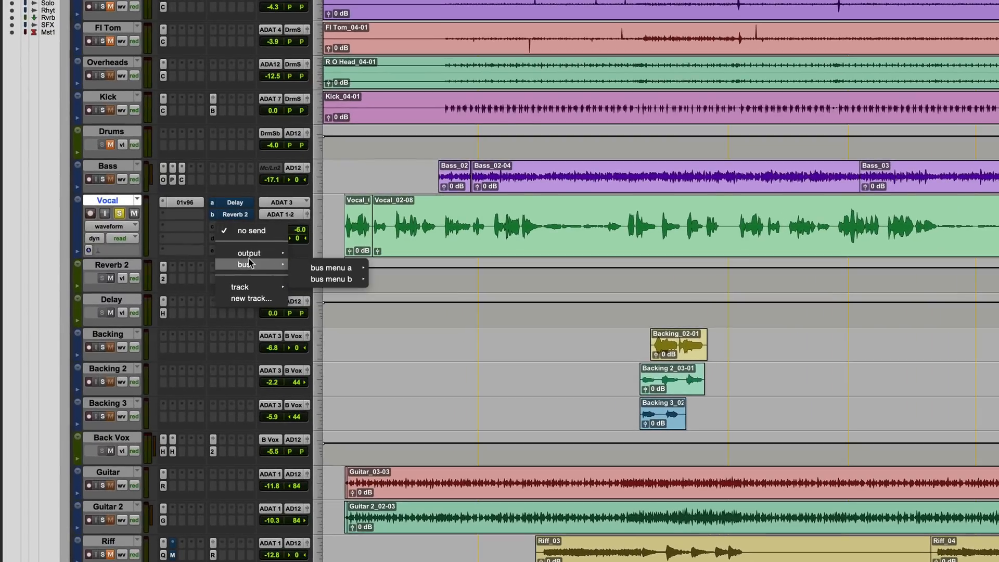
pyautogui.click(331, 267)
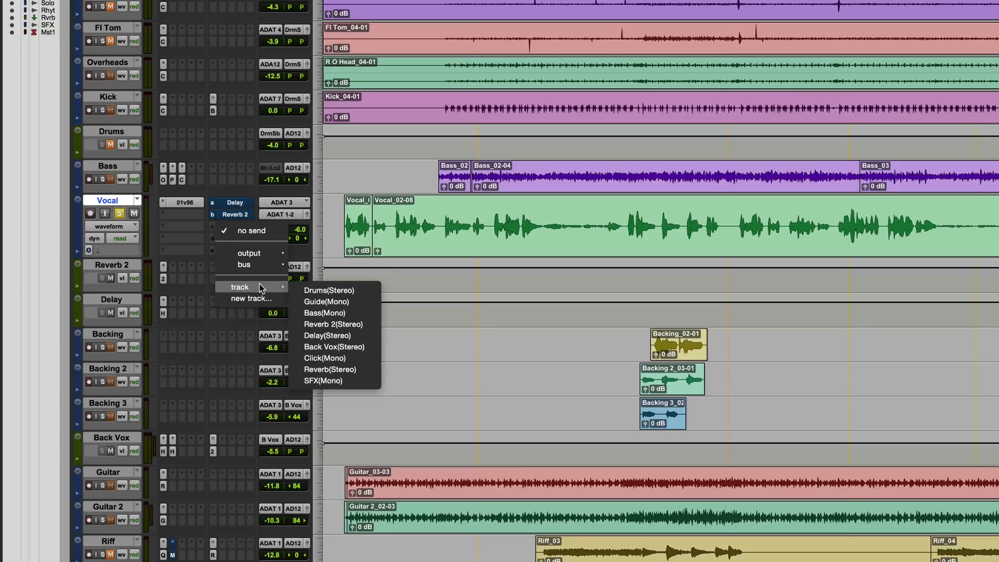
pyautogui.moveTo(326, 301)
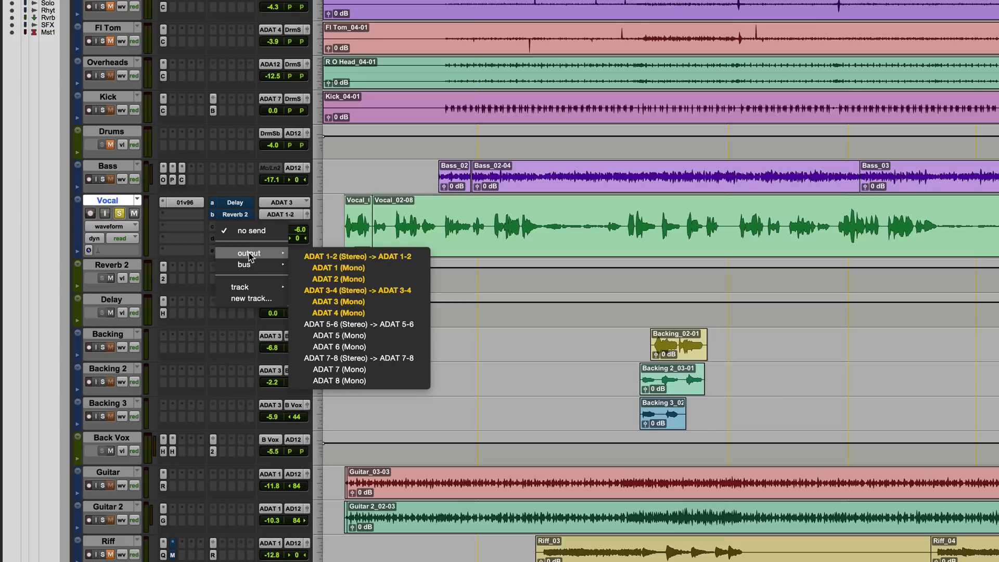
pyautogui.moveTo(318, 336)
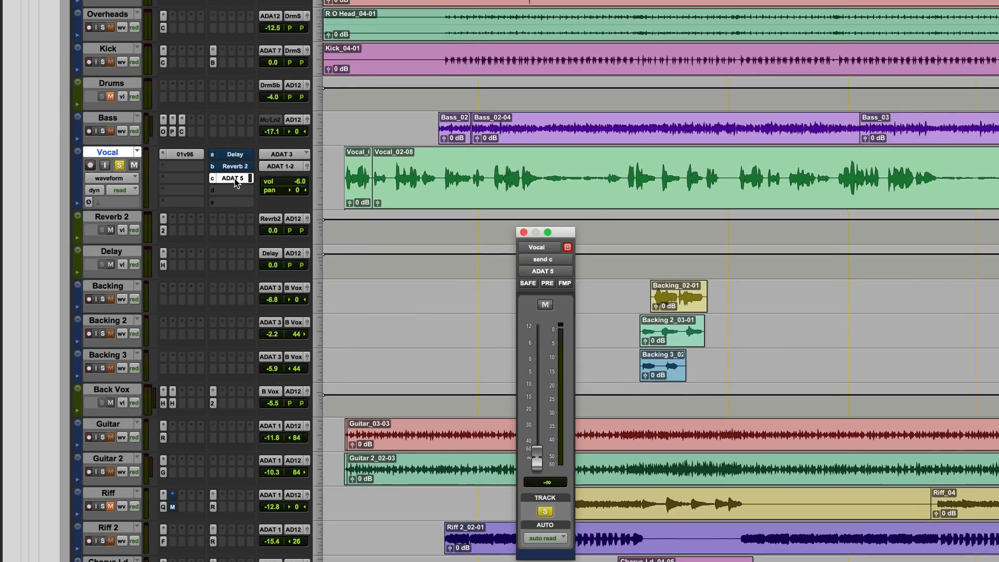
pyautogui.moveTo(236, 187)
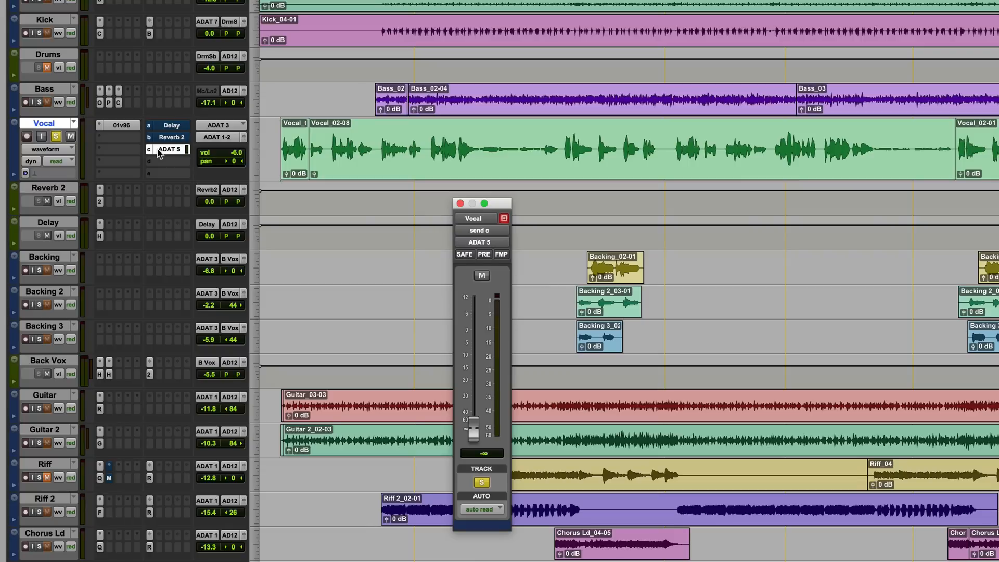
# Step: Rename the ADAT 5 send output to H/W Verb and raise its level to about -8.6 dB
pyautogui.click(168, 150)
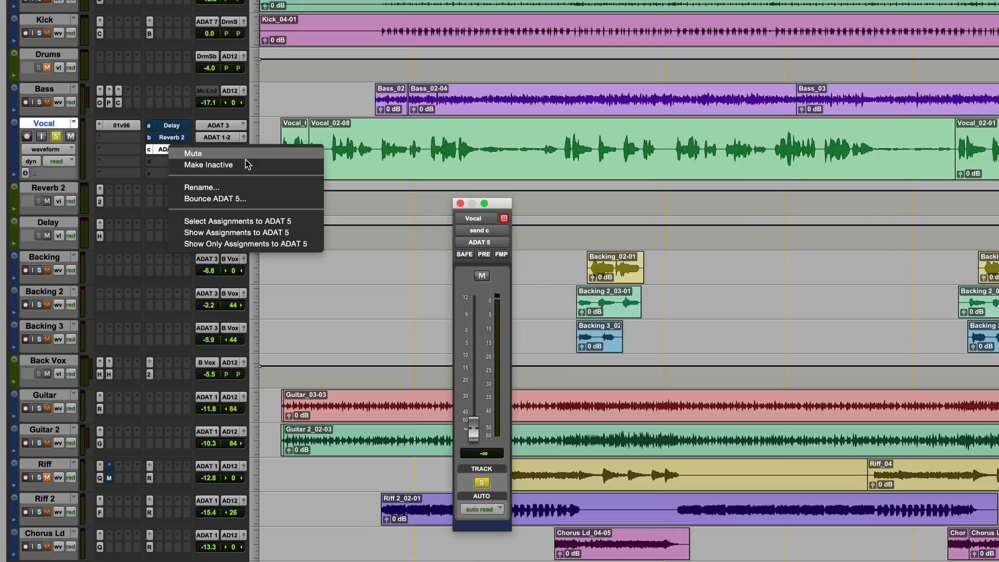
pyautogui.click(201, 186)
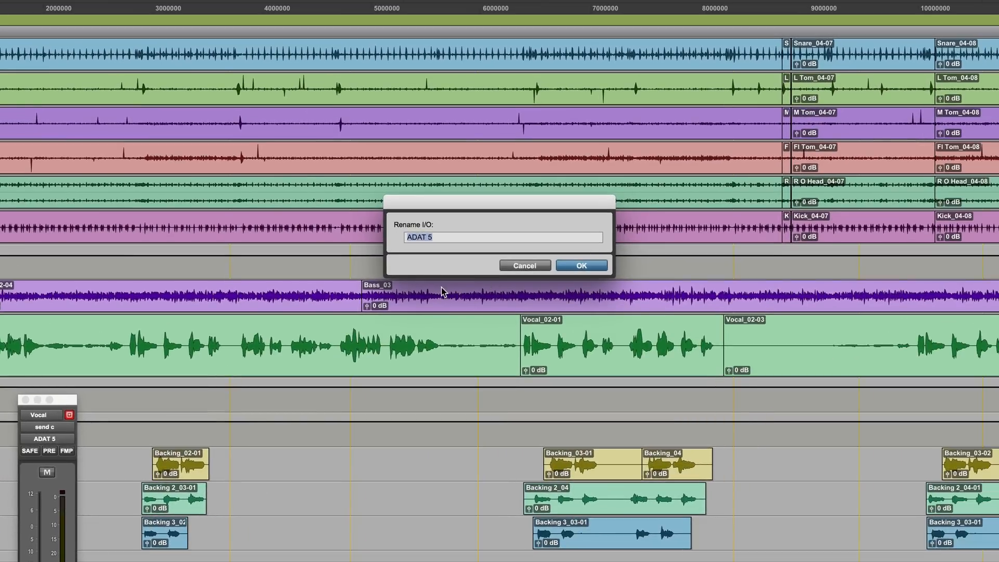
pyautogui.write('H/W Ve')
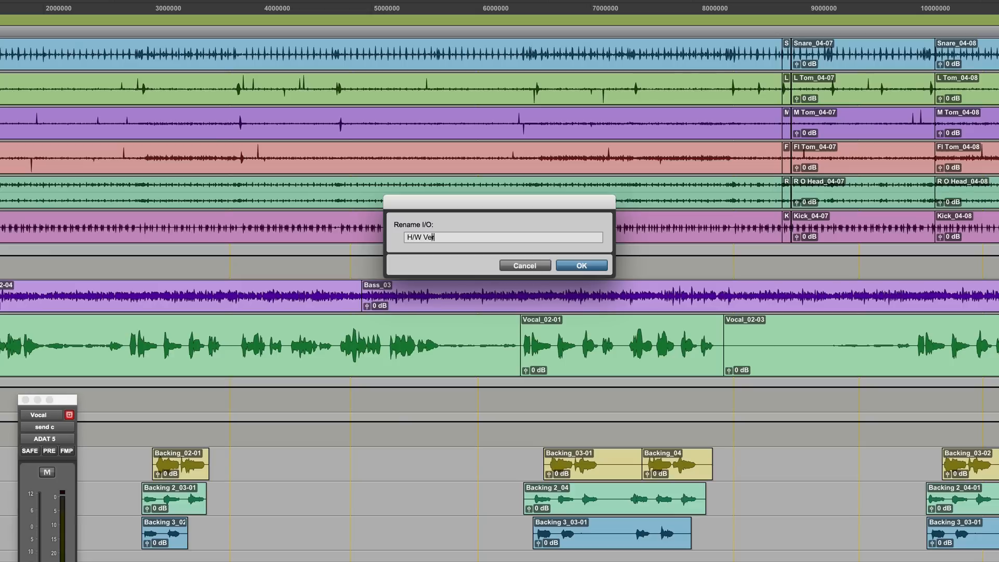
pyautogui.click(579, 265)
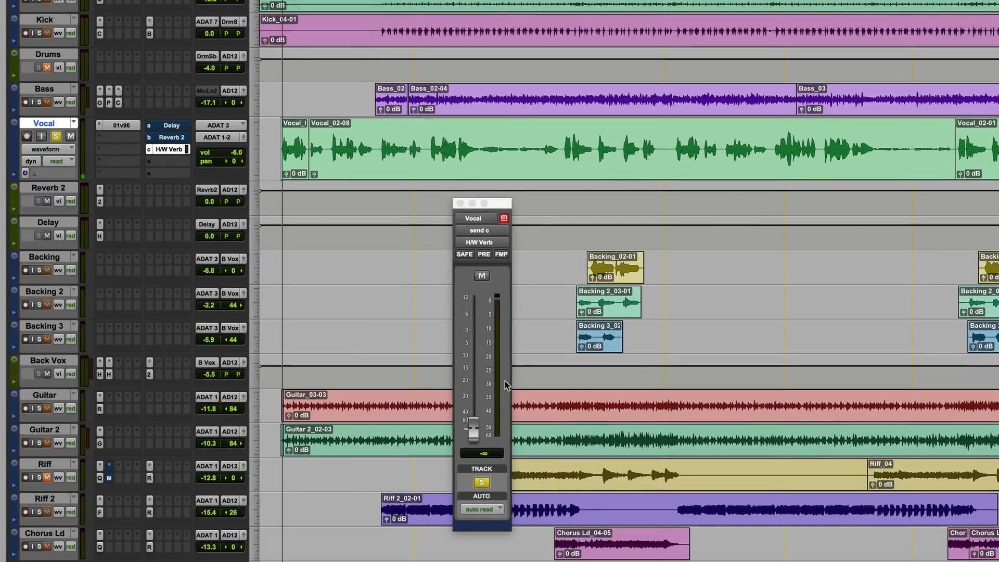
pyautogui.moveTo(475, 427); pyautogui.dragTo(473, 354)
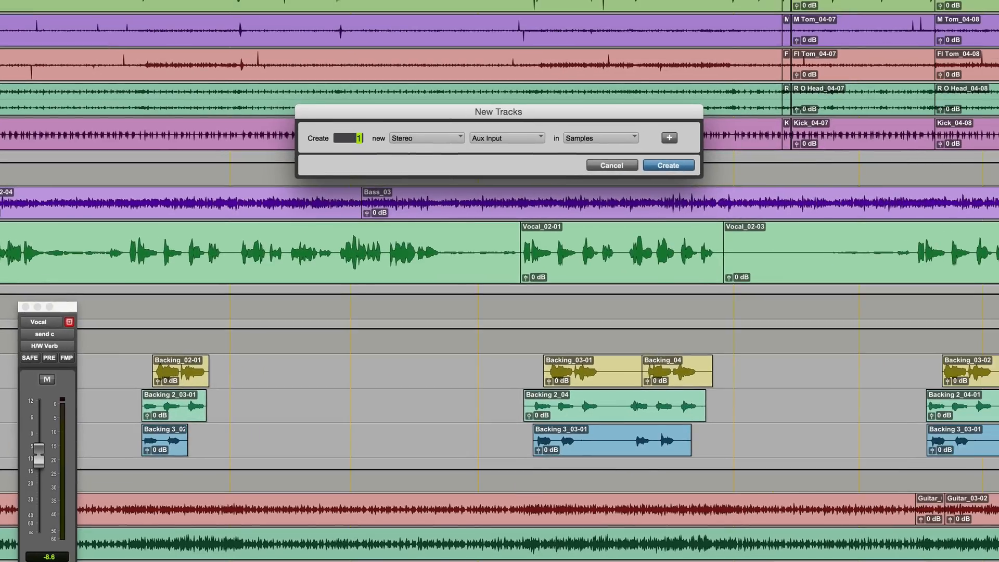
# Step: Create the stereo Aux 1 track and set its input to ADAT 7-8
pyautogui.click(667, 165)
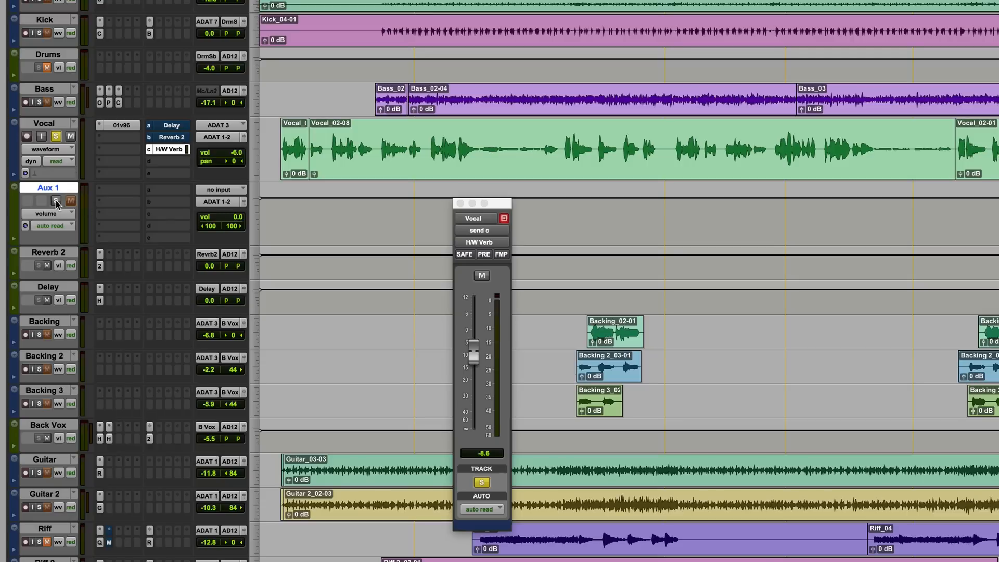
pyautogui.moveTo(56, 202)
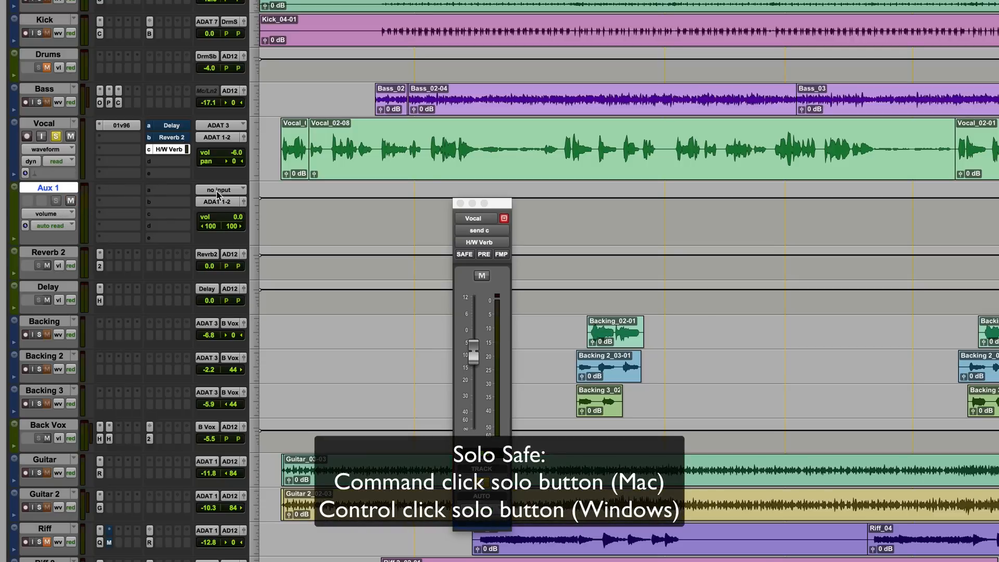
pyautogui.click(222, 194)
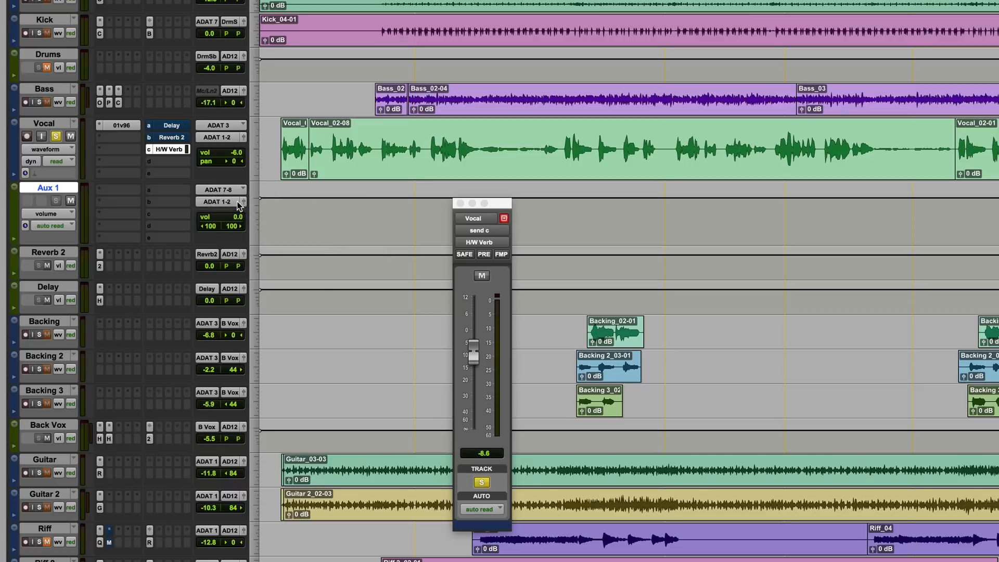
pyautogui.moveTo(237, 205)
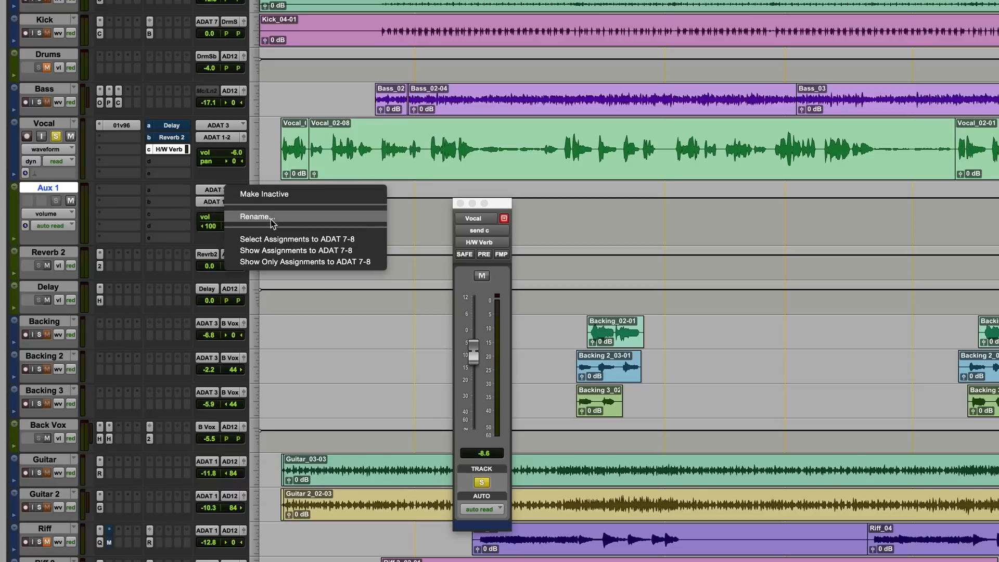
# Step: Rename the Aux 1 track's ADAT 7-8 input to 01v96 Verb
pyautogui.click(255, 216)
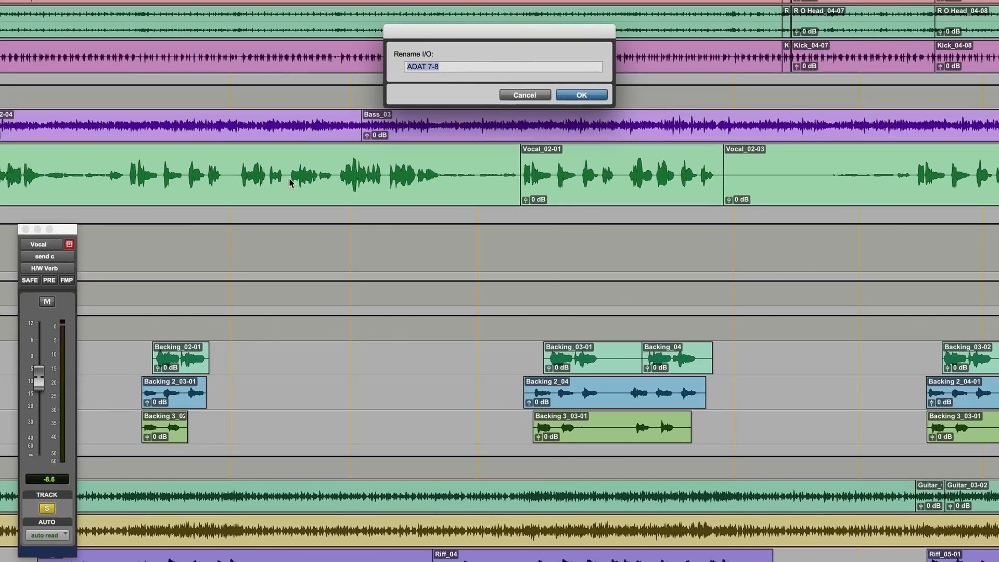
pyautogui.write('01')
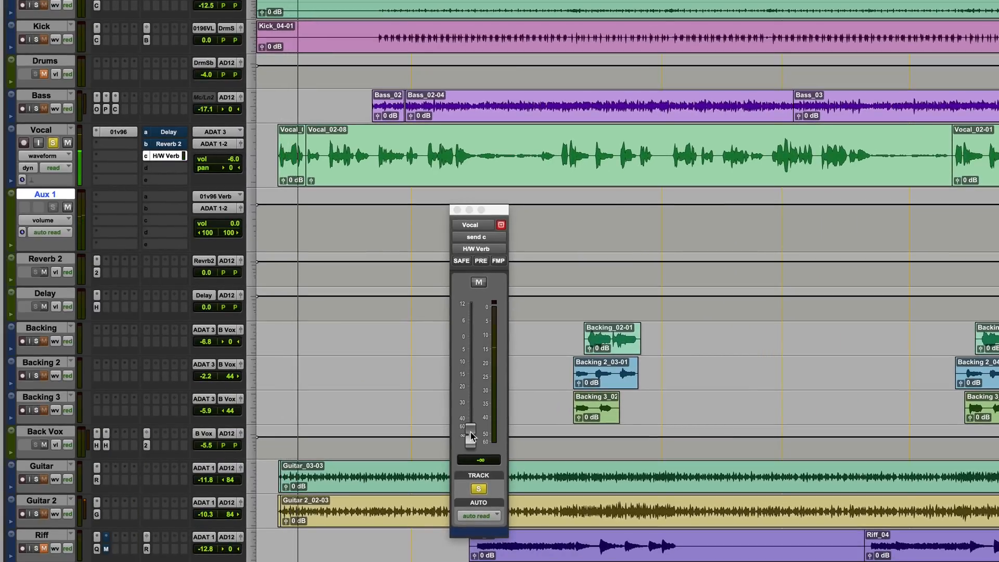
# Step: Raise the H/W Verb send to about -5.9 dB and begin renaming the Aux 1 track
pyautogui.moveTo(469, 438); pyautogui.dragTo(469, 428)
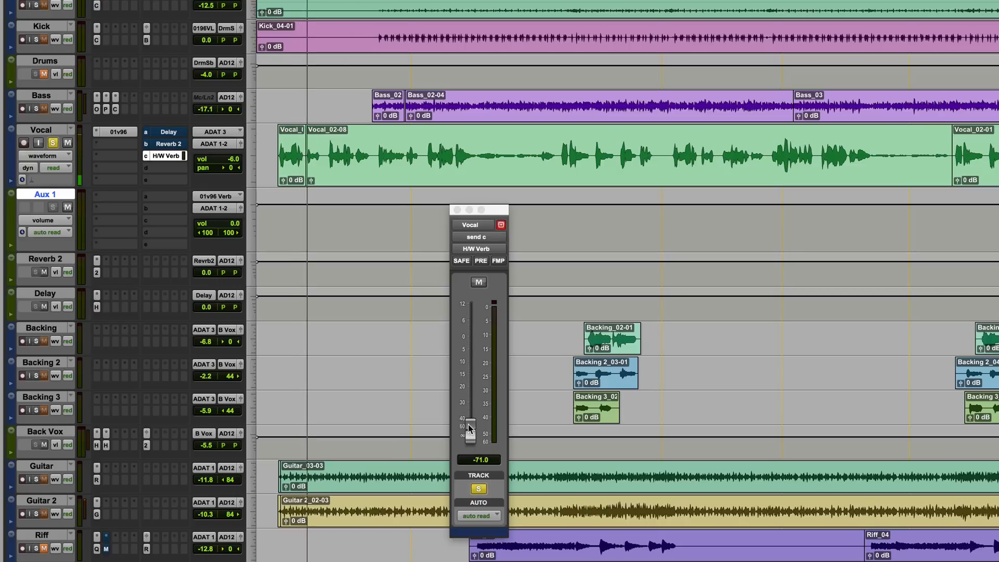
pyautogui.moveTo(468, 428); pyautogui.dragTo(468, 391)
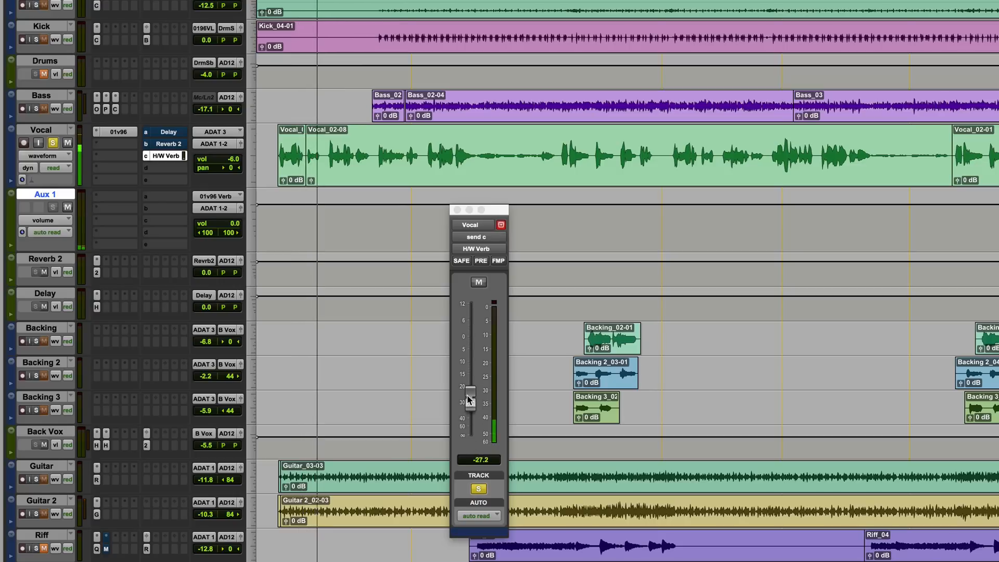
pyautogui.moveTo(468, 392); pyautogui.dragTo(468, 353)
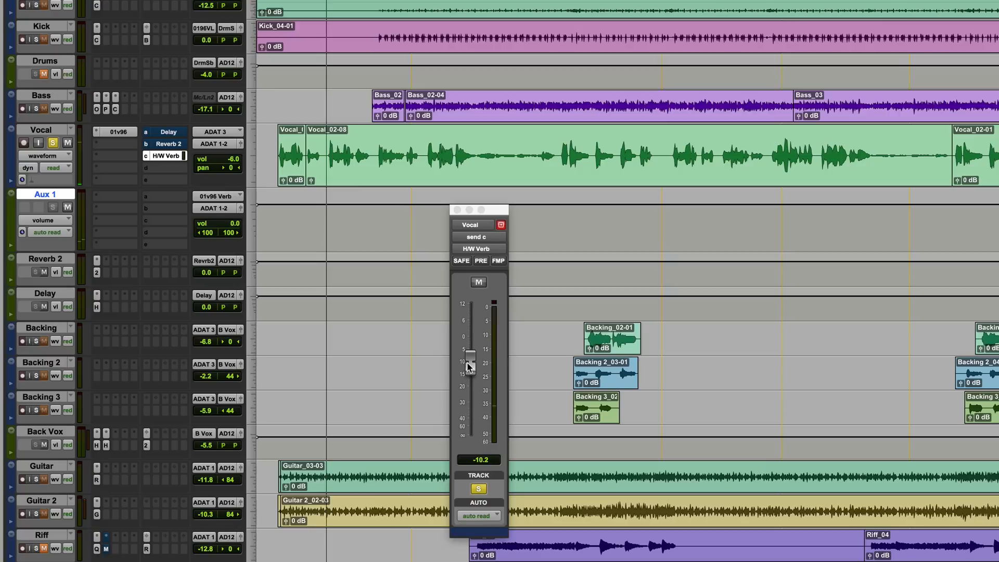
pyautogui.moveTo(469, 355); pyautogui.dragTo(469, 344)
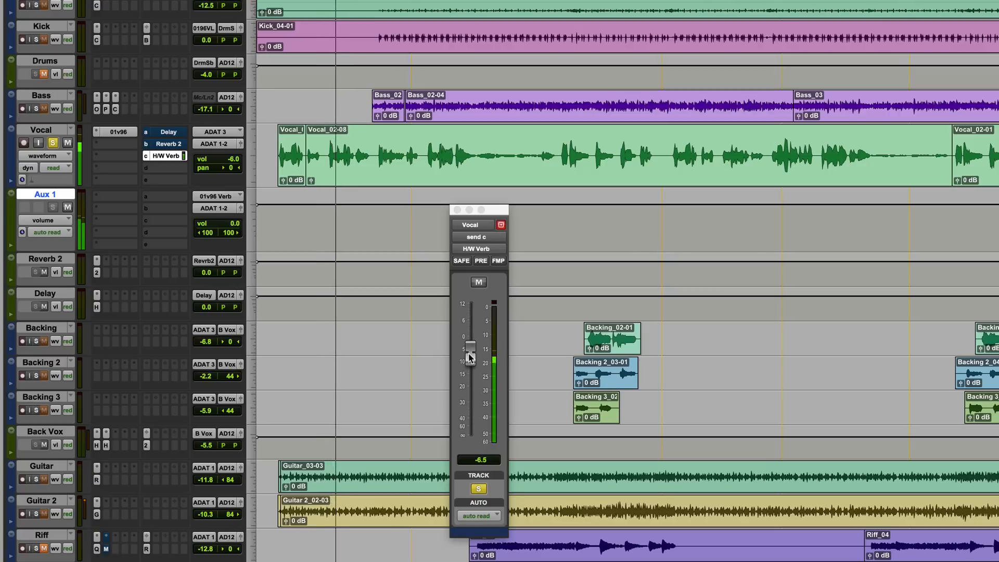
pyautogui.moveTo(470, 347); pyautogui.dragTo(470, 353)
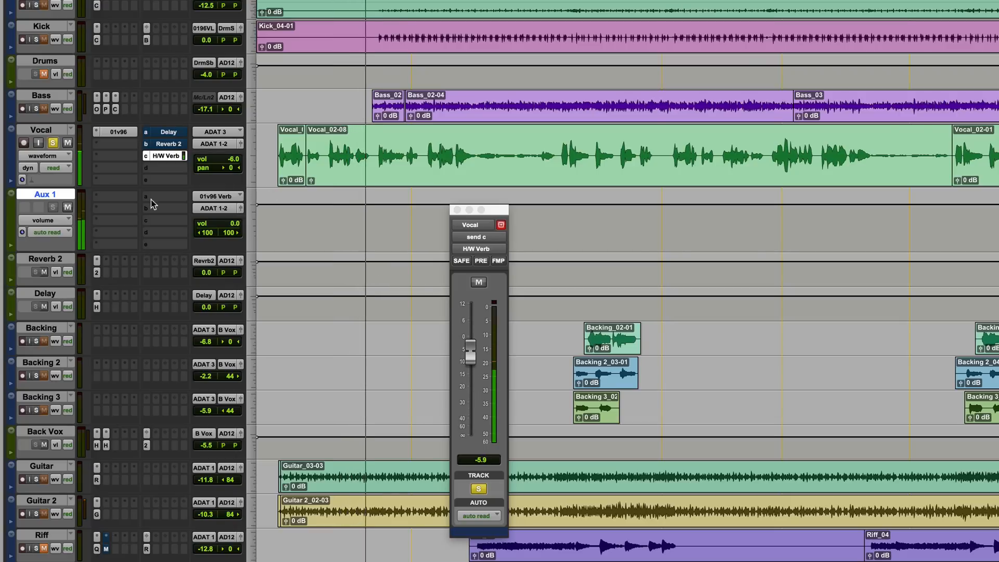
pyautogui.write('Vo')
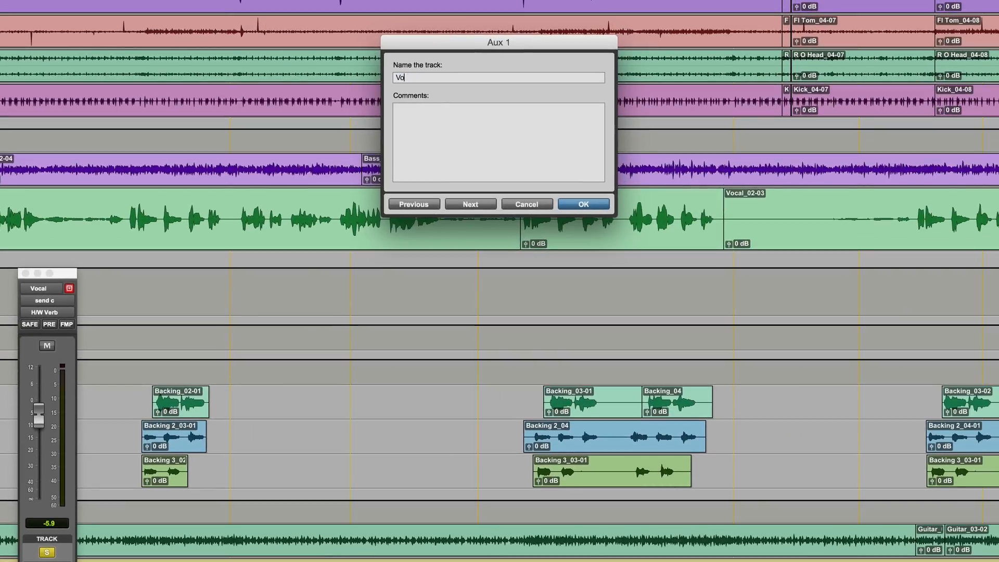